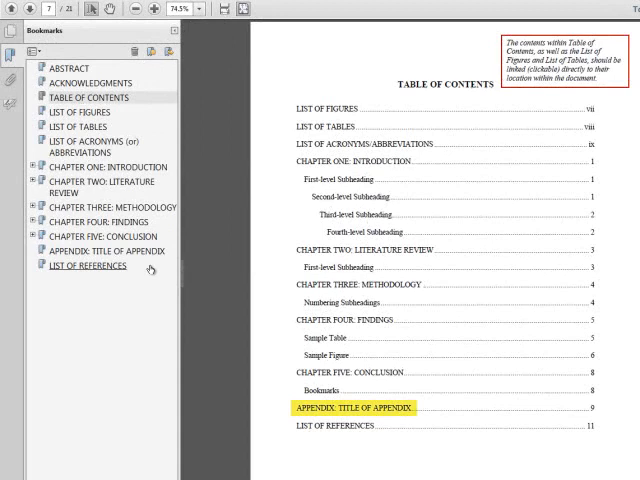
# - Jump to the 'Appendix: Title of Appendix' buffer page via its bookmark
pyautogui.click(88, 264)
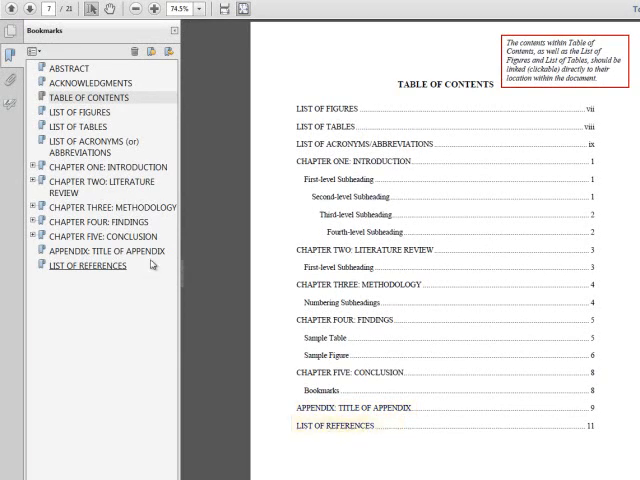
pyautogui.click(108, 250)
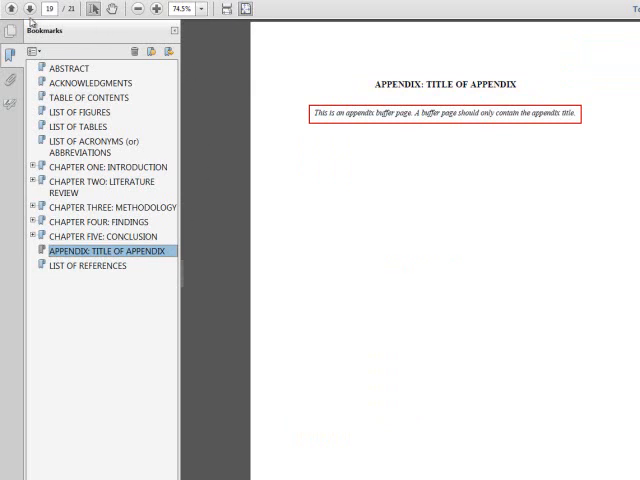
pyautogui.moveTo(32, 8)
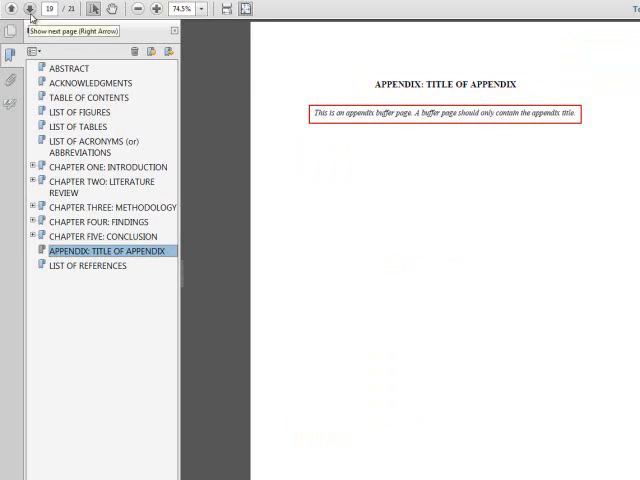
# - Page forward to the appendix guidance page, then jump to the List of References via its bookmark
pyautogui.click(32, 8)
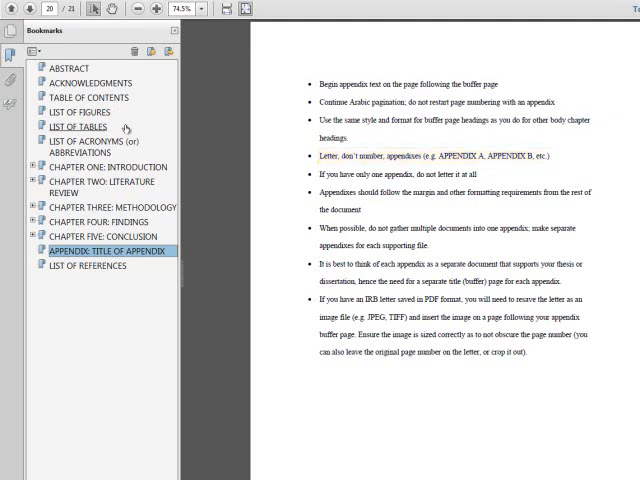
pyautogui.click(96, 264)
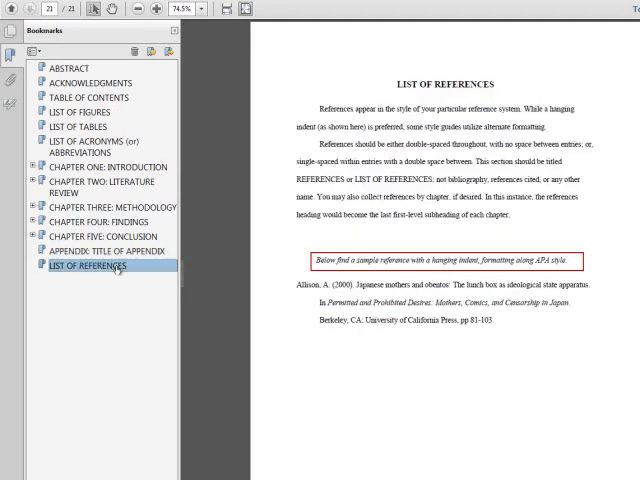